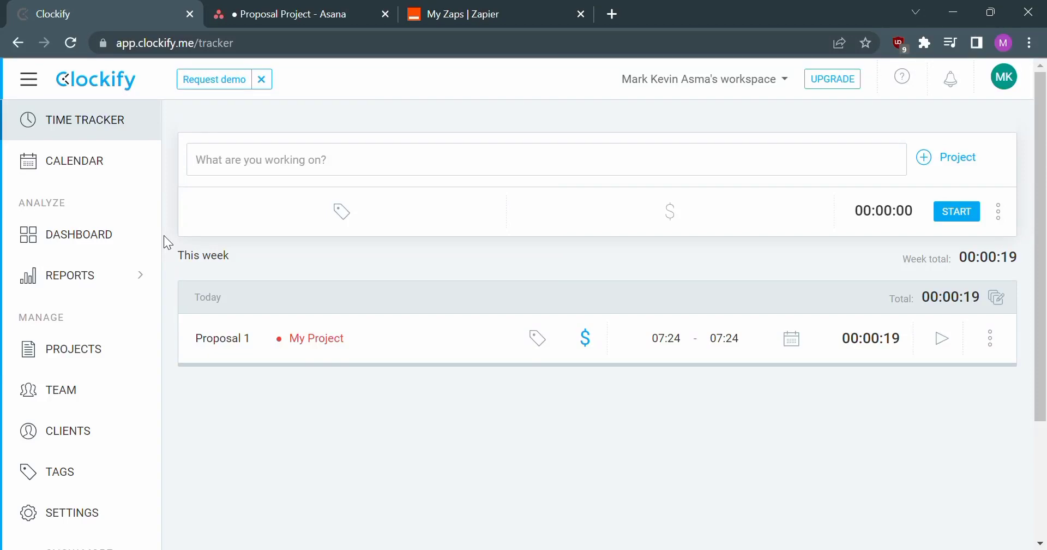
pyautogui.moveTo(290, 144)
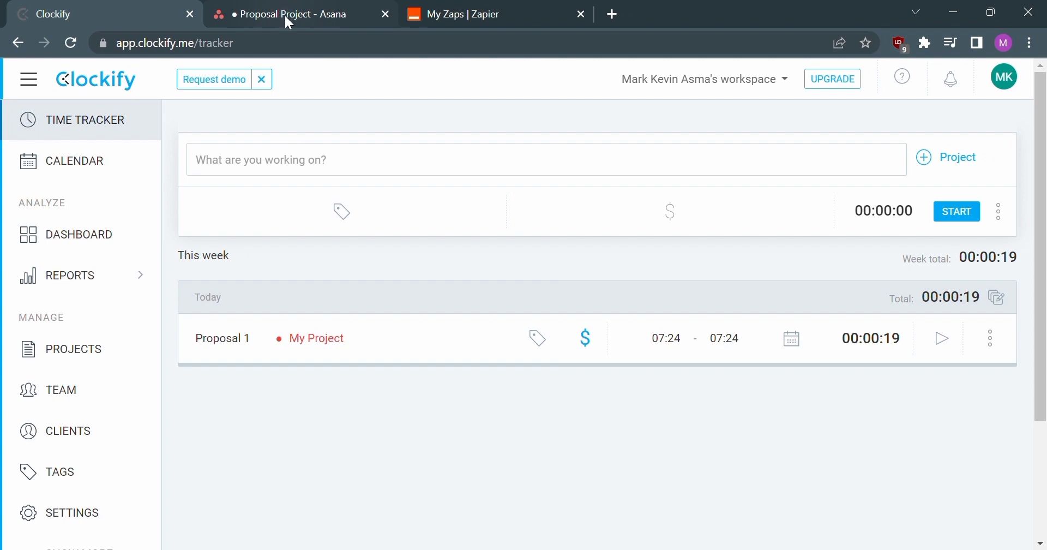
# Step: Glance at the Asana project, return to Clockify and show the workspace Integrations settings
pyautogui.click(297, 14)
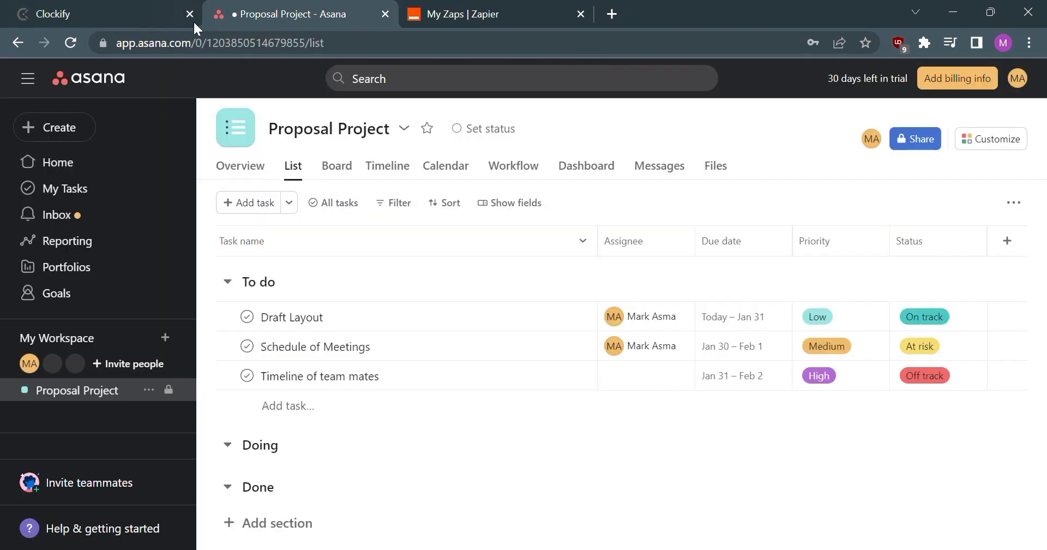
pyautogui.click(101, 14)
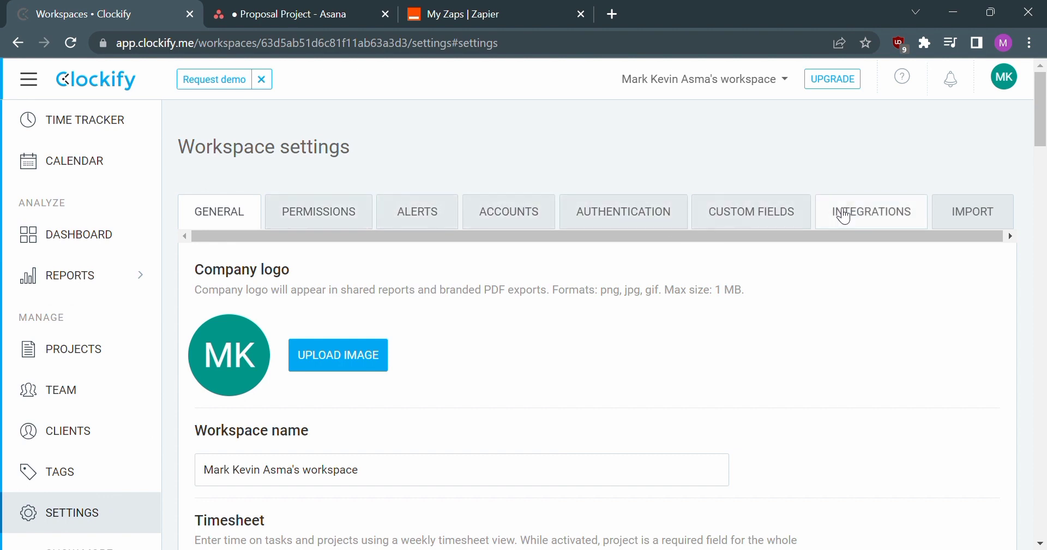
pyautogui.click(870, 212)
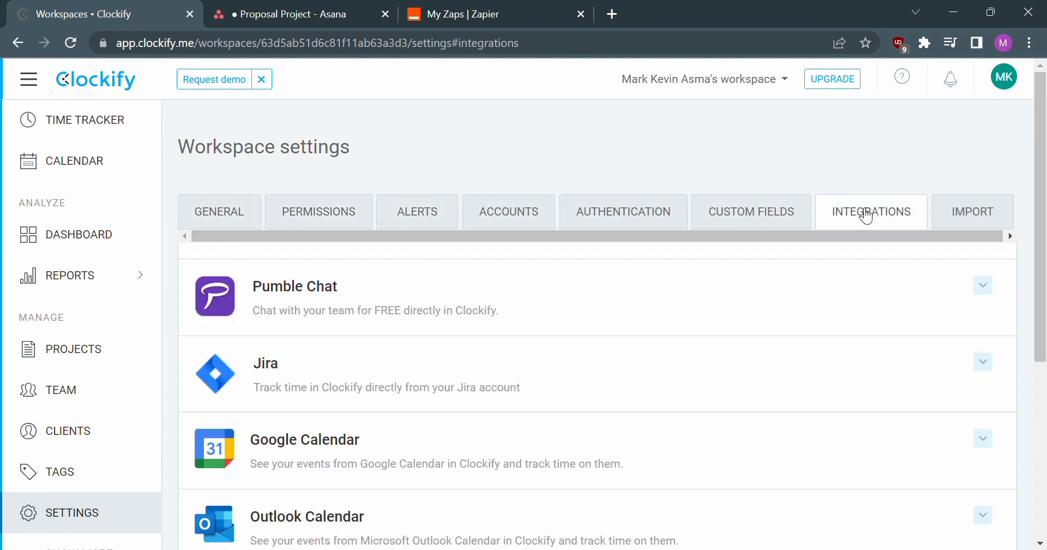
# Step: Expand the Other integrations section to reveal the browser extension links
pyautogui.scroll(-3)
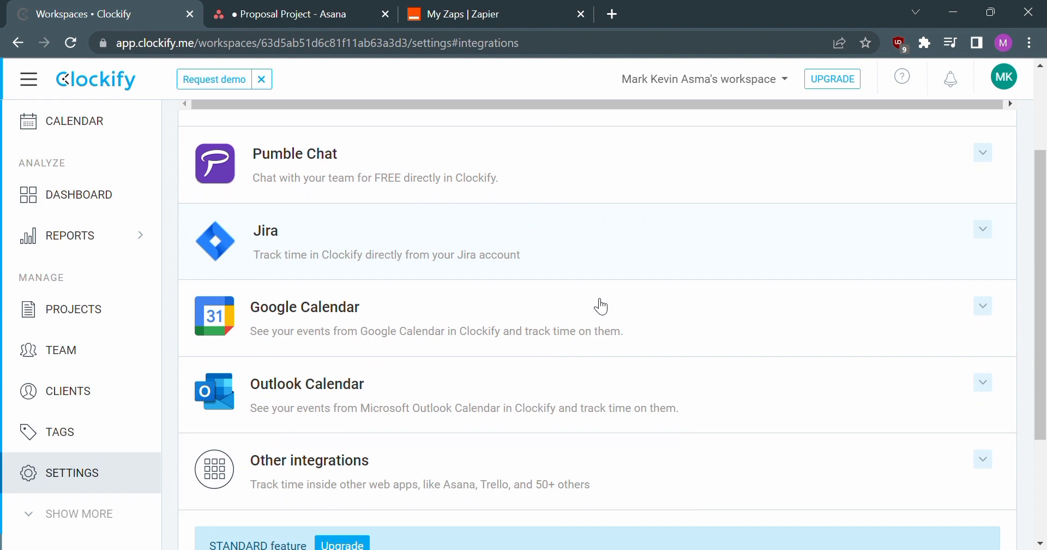
pyautogui.scroll(-3)
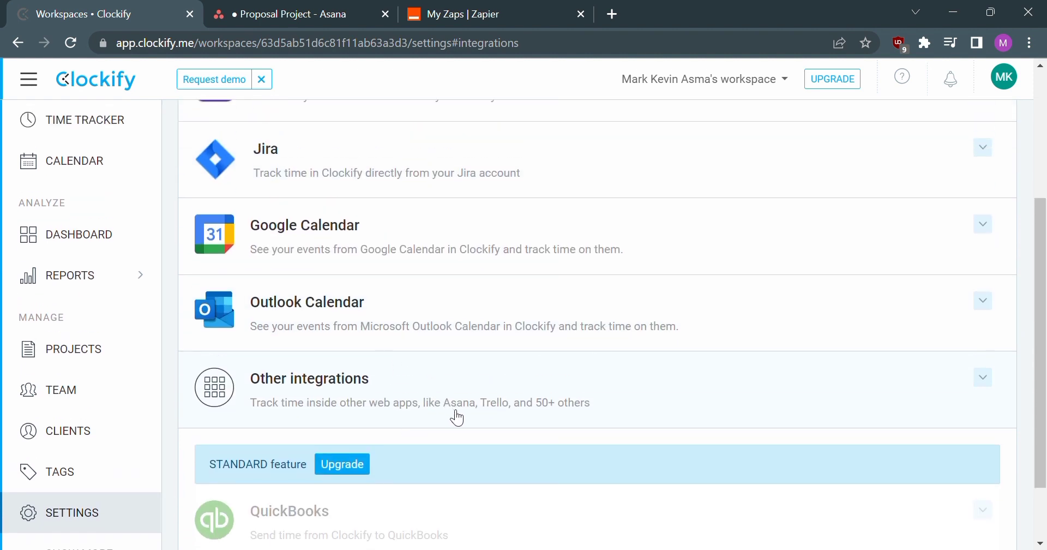
pyautogui.click(981, 376)
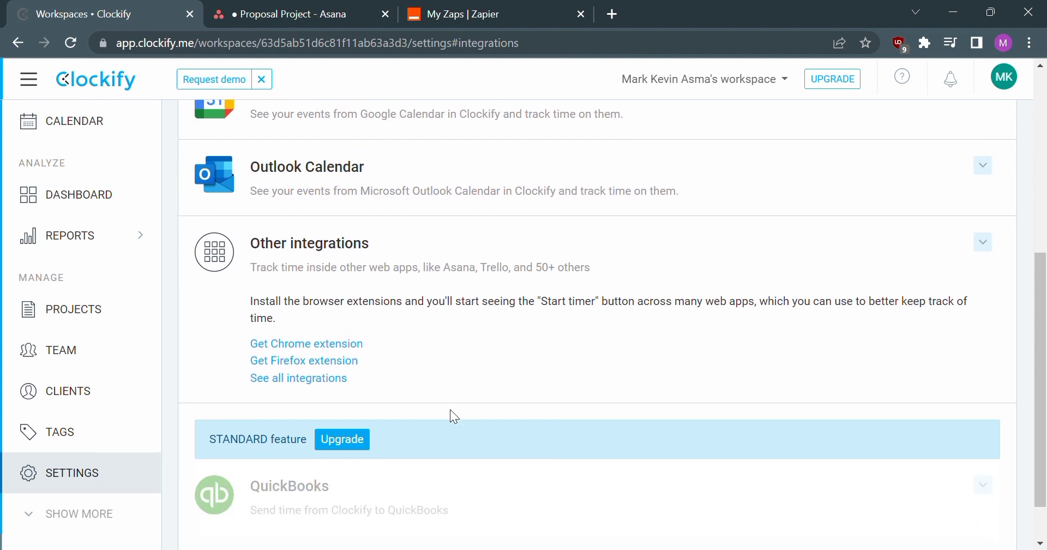
pyautogui.moveTo(544, 317)
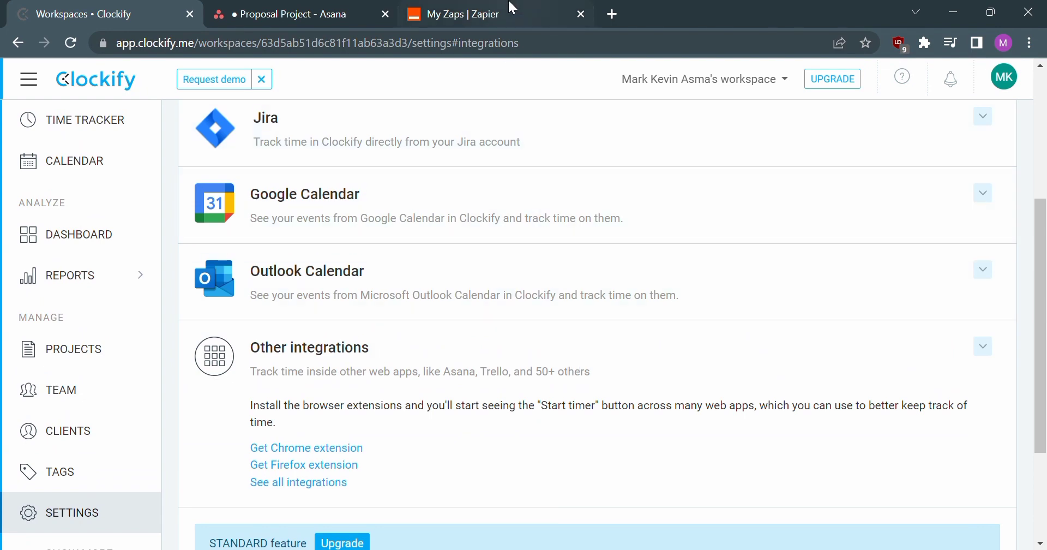
# Step: Switch to Zapier and show the dashboard with the Make a Zap panel
pyautogui.click(468, 15)
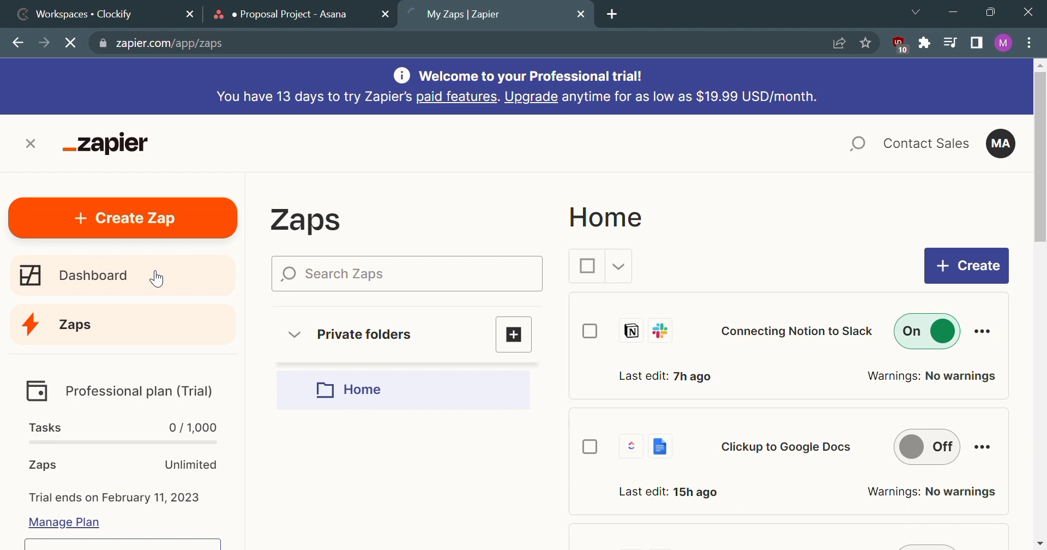
pyautogui.click(93, 275)
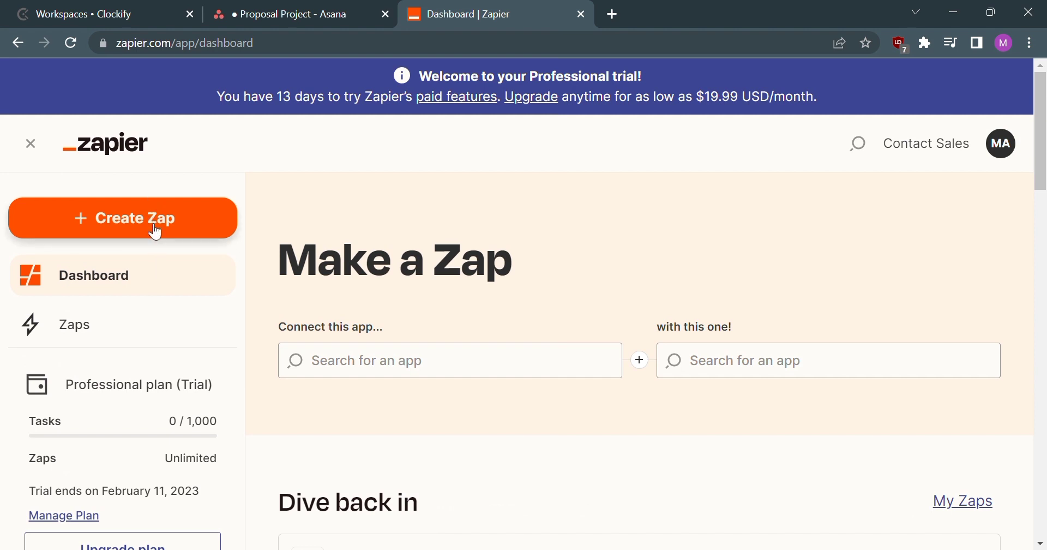
# Step: Create a new Zap named 'Integrate Clockify to Asana', saved as a draft at the trigger step
pyautogui.click(123, 218)
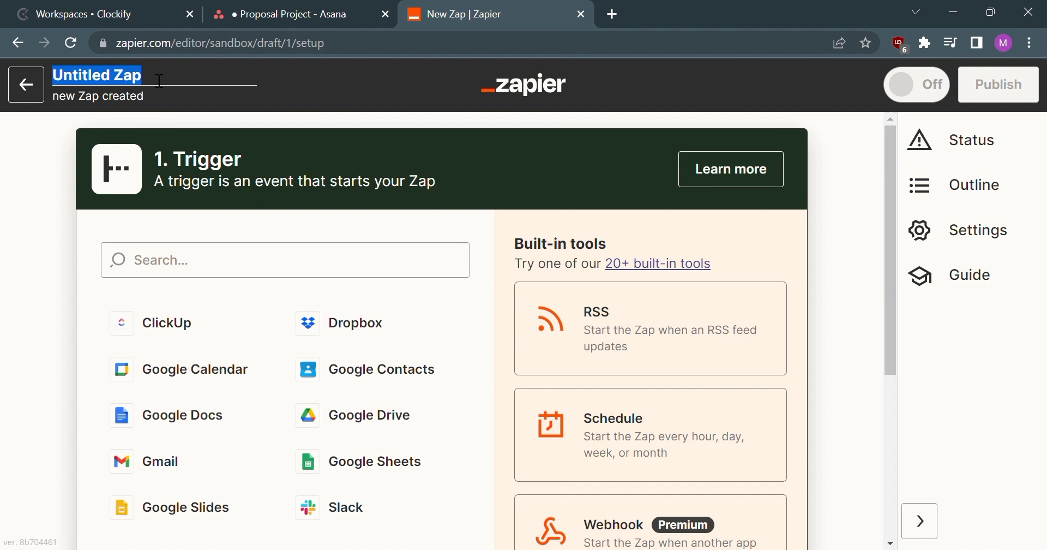
pyautogui.write('Integrate')
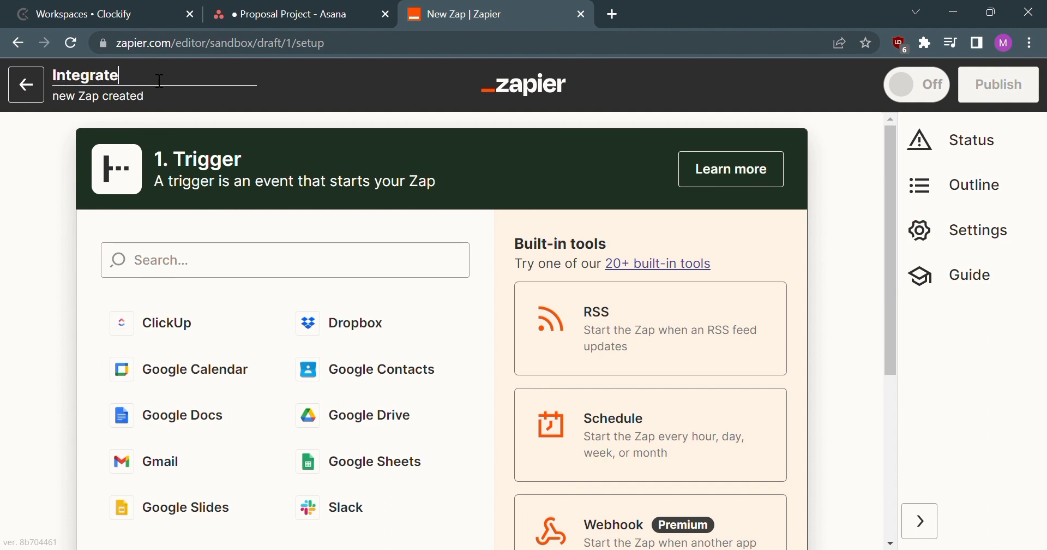
pyautogui.write('Clockify to Asana')
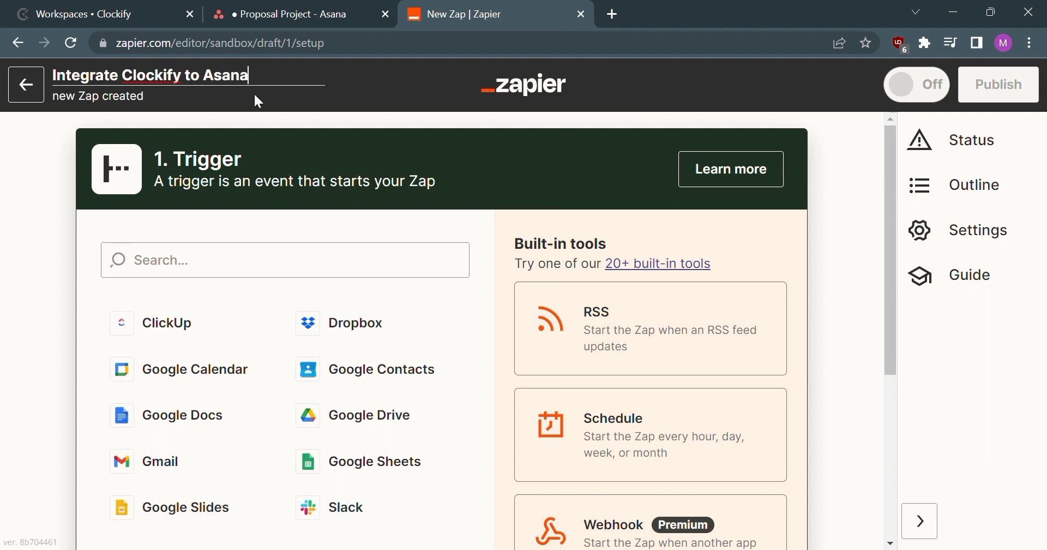
pyautogui.click(284, 260)
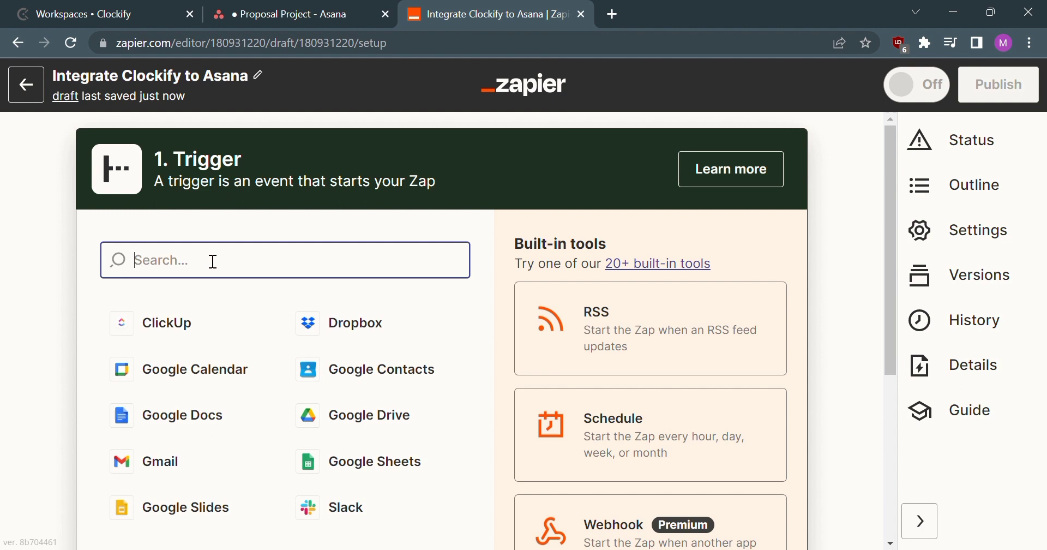
# Step: Choose Clockify as the trigger app with New Client as the trigger event
pyautogui.write('Clockify')
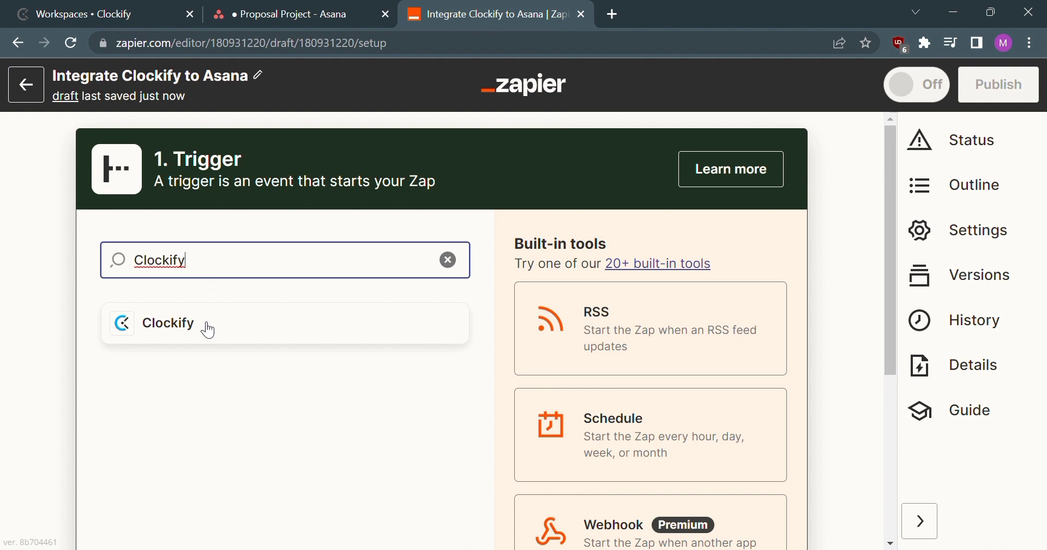
pyautogui.click(168, 322)
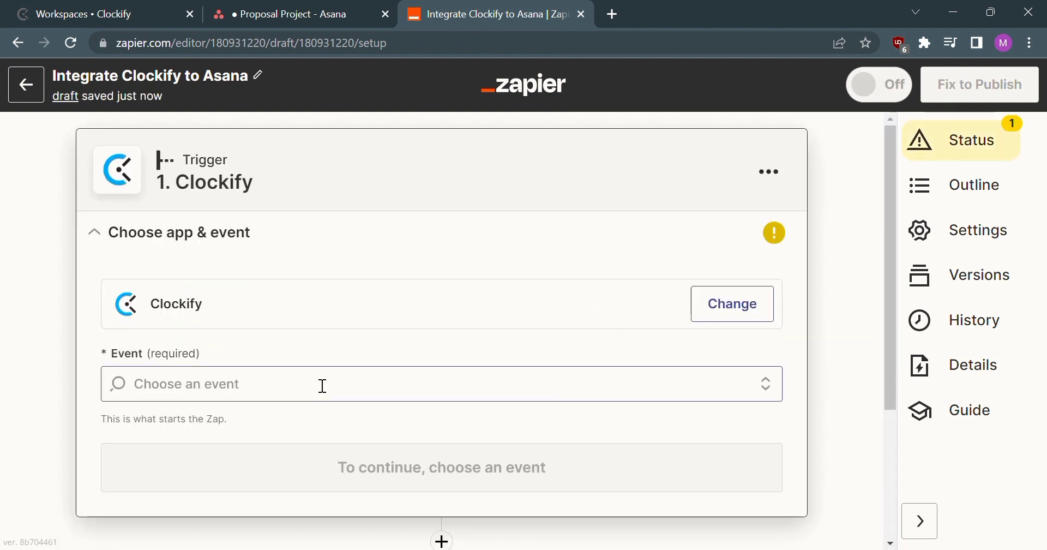
pyautogui.click(440, 384)
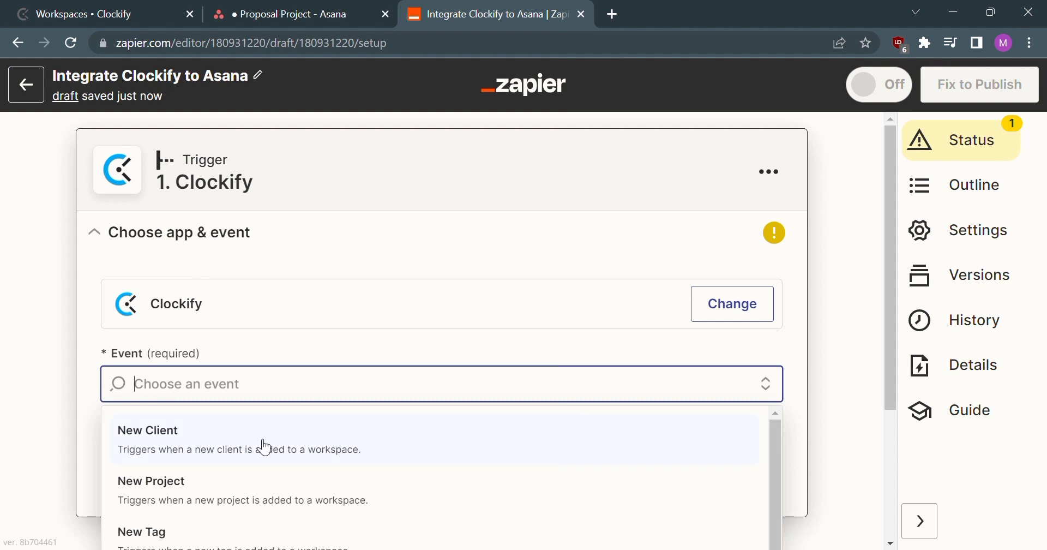
pyautogui.click(147, 438)
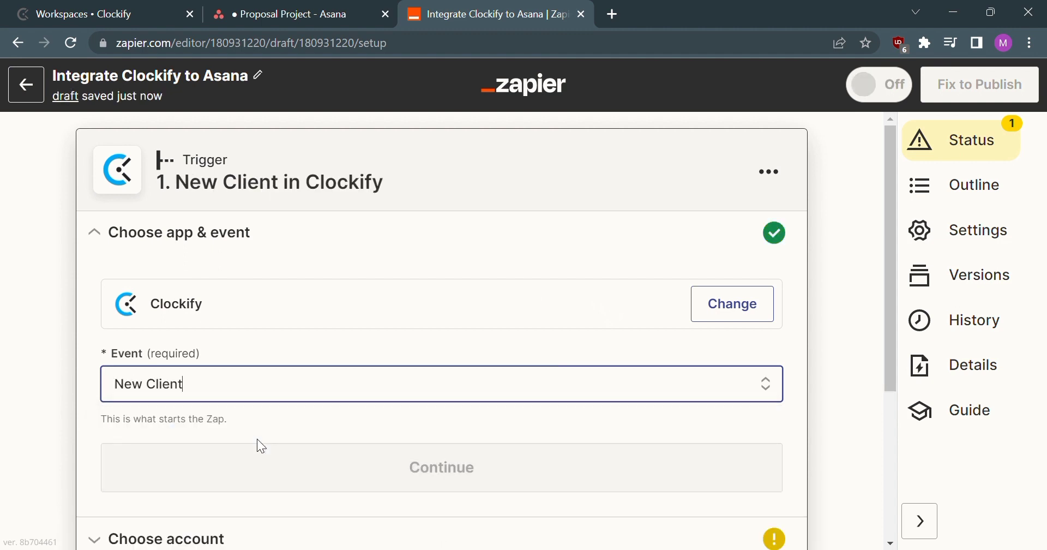
pyautogui.click(441, 466)
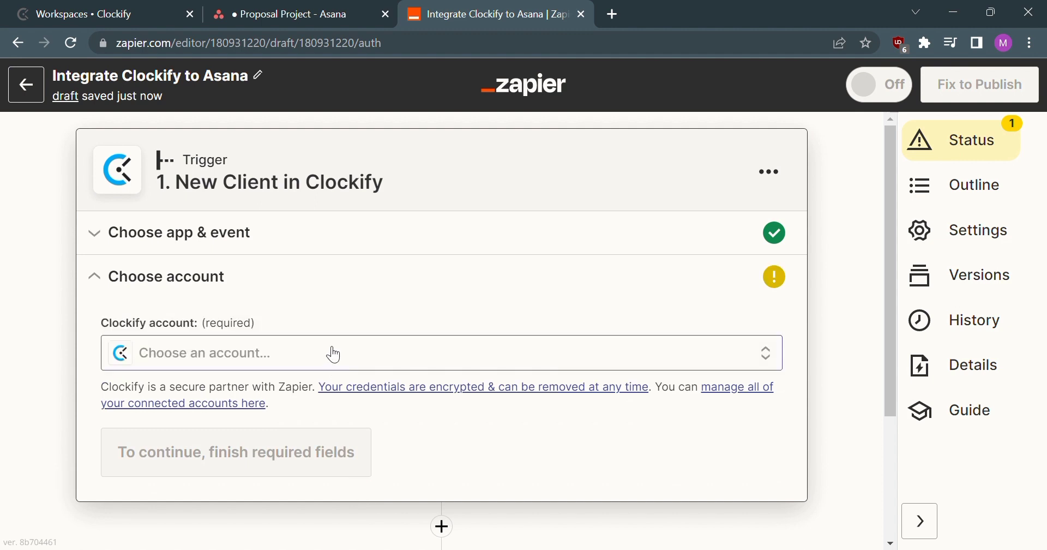
# Step: Connect the existing Clockify account to the trigger
pyautogui.click(440, 352)
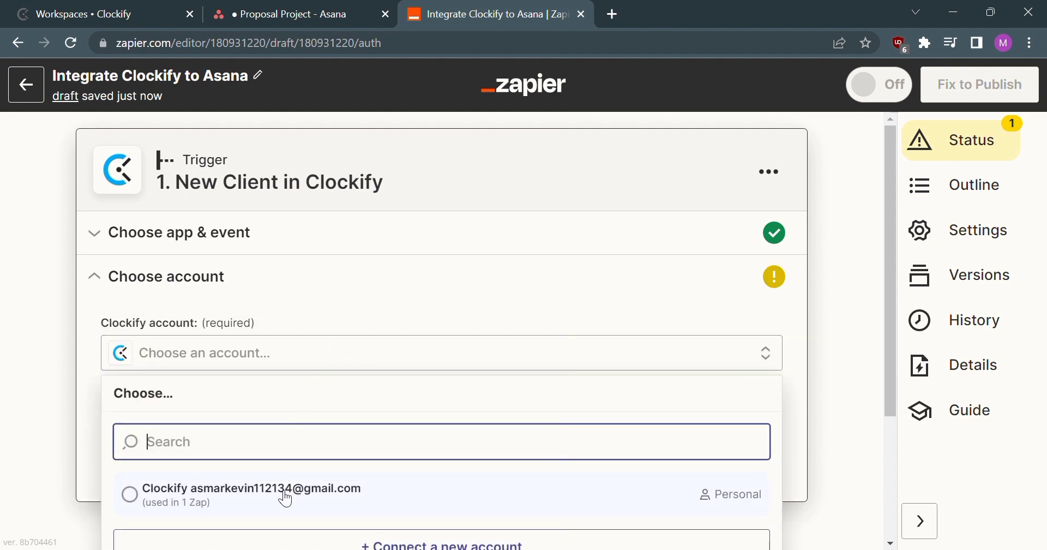
pyautogui.click(251, 488)
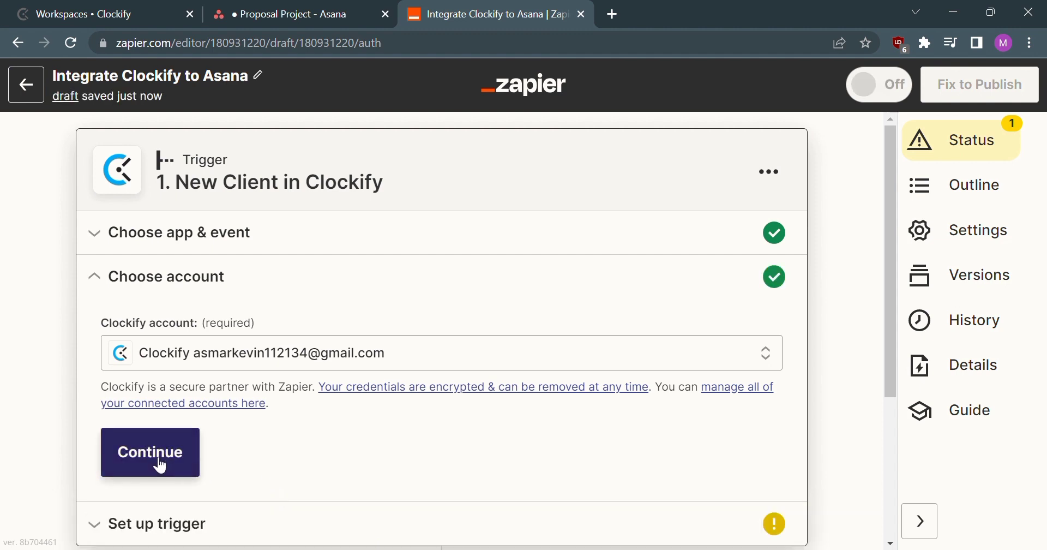
# Step: Confirm the account and run the trigger test, which finds no client
pyautogui.click(150, 452)
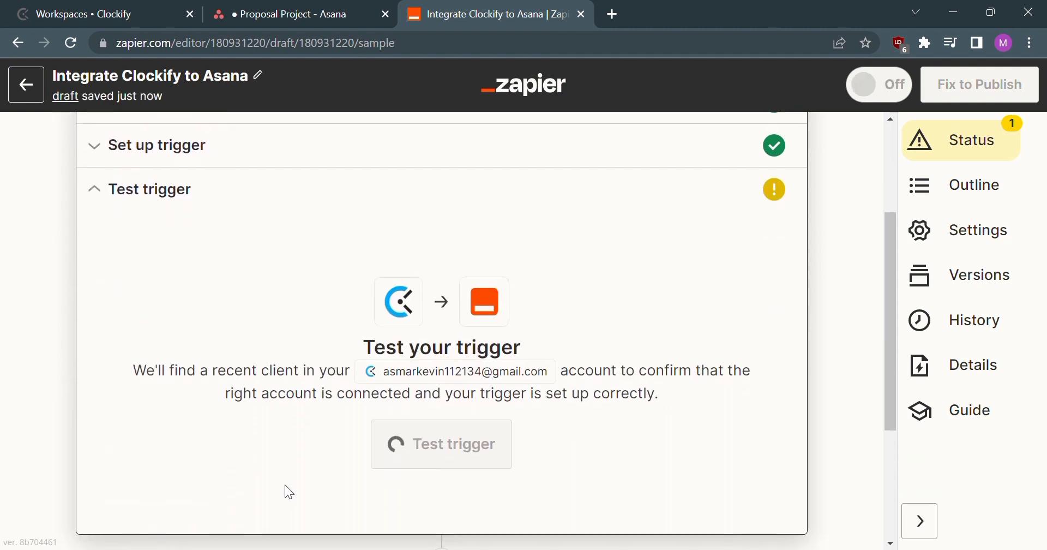
pyautogui.click(441, 442)
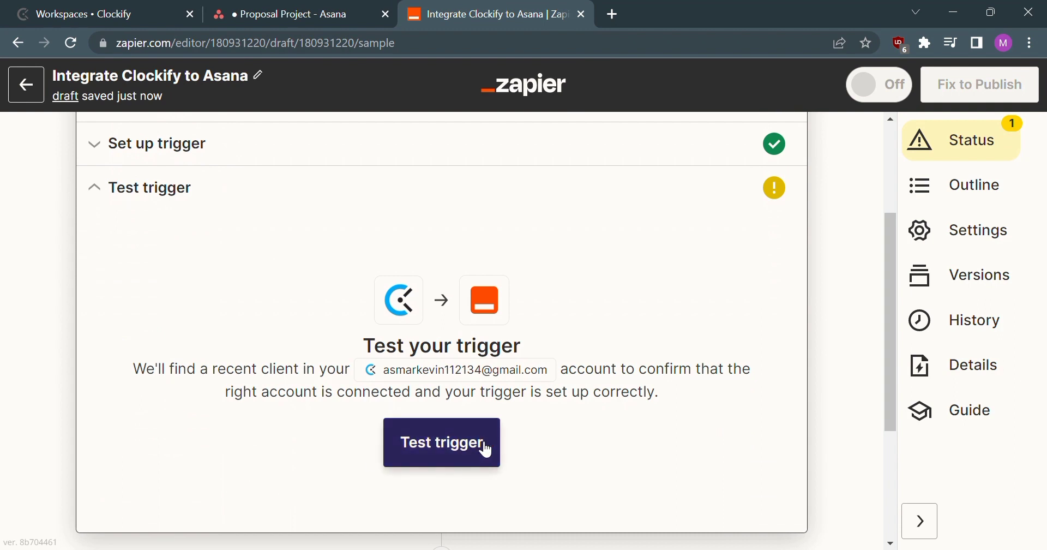
pyautogui.click(442, 442)
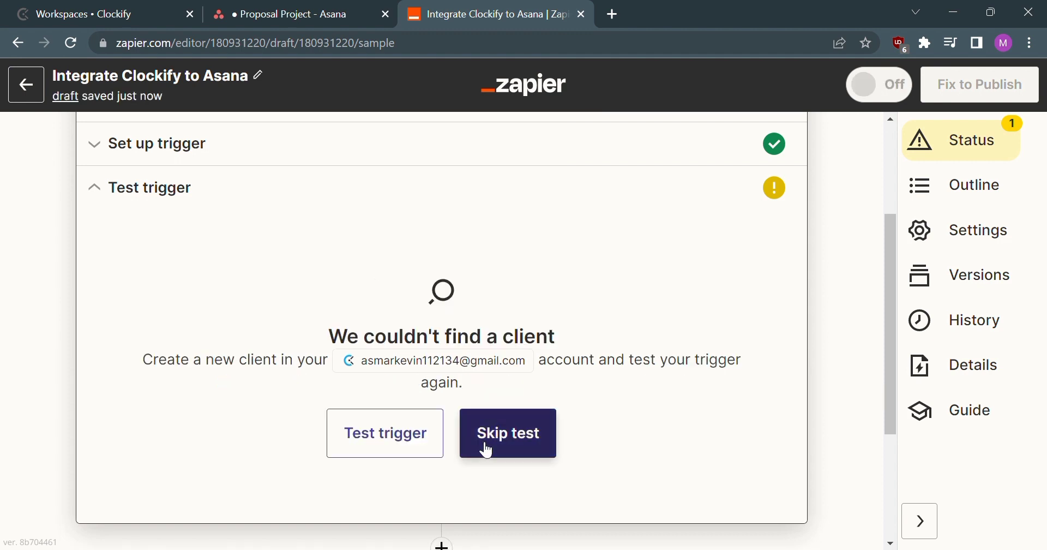
pyautogui.moveTo(501, 446)
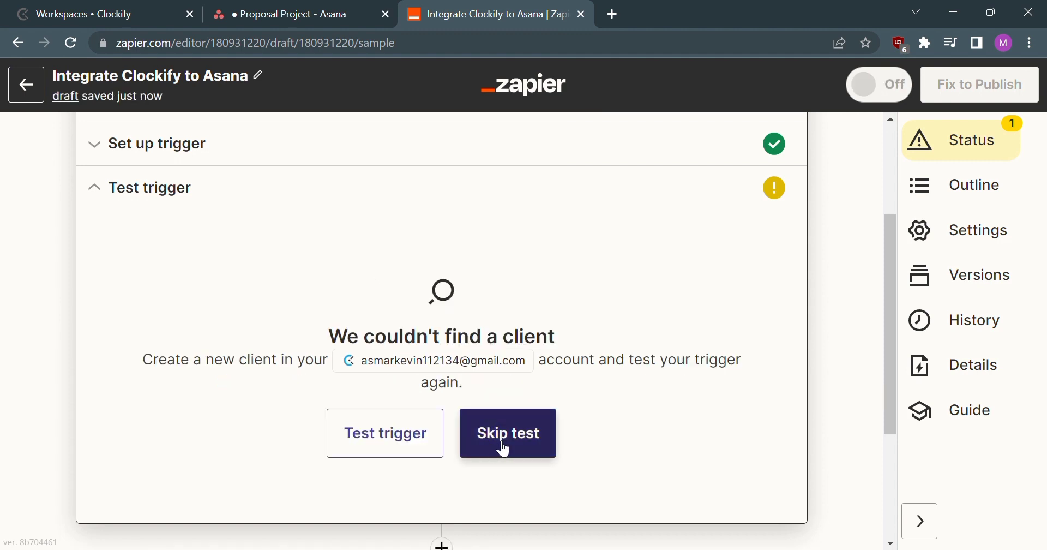
# Step: Skip the failed trigger test so the trigger step counts as complete
pyautogui.click(507, 433)
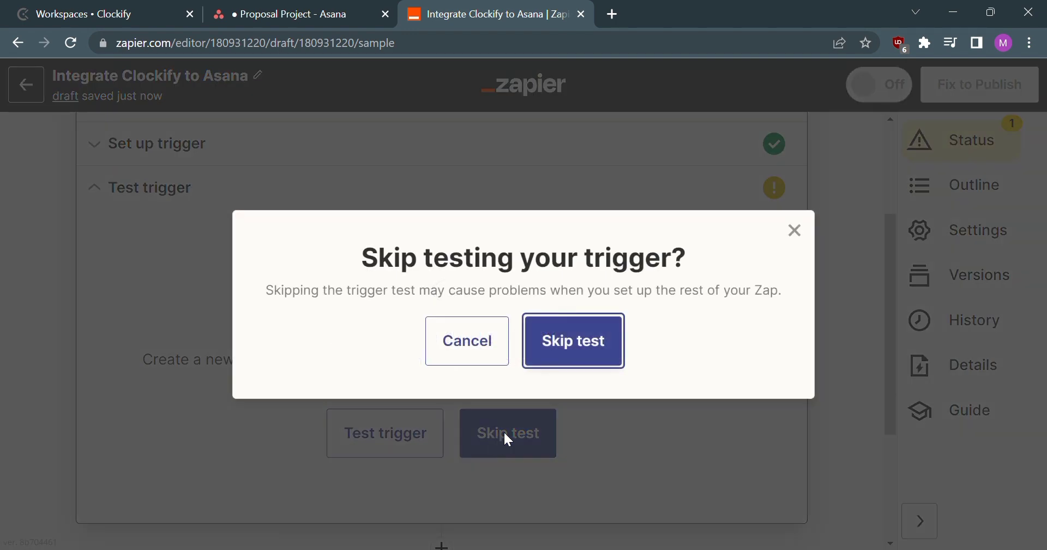
pyautogui.click(573, 340)
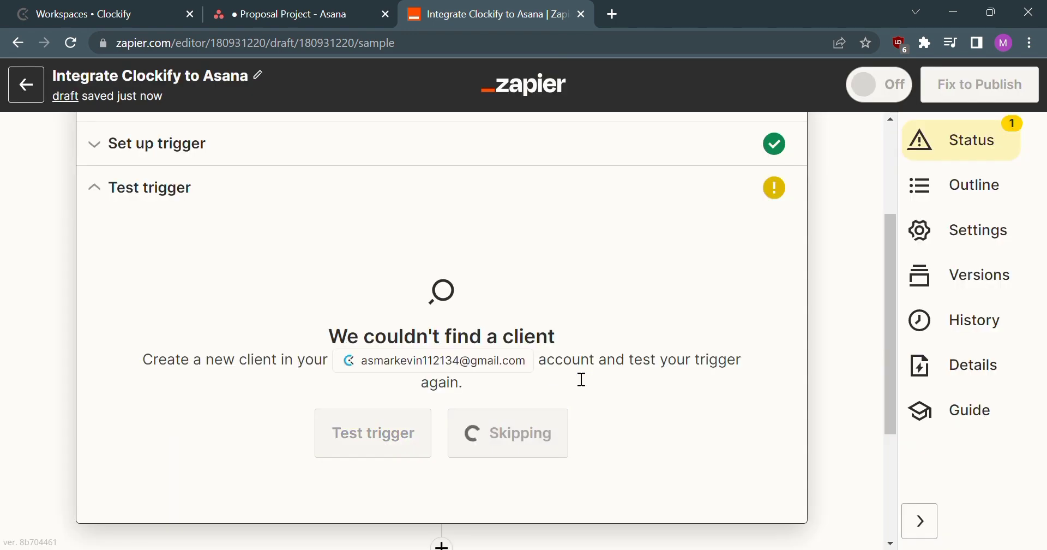
pyautogui.click(507, 431)
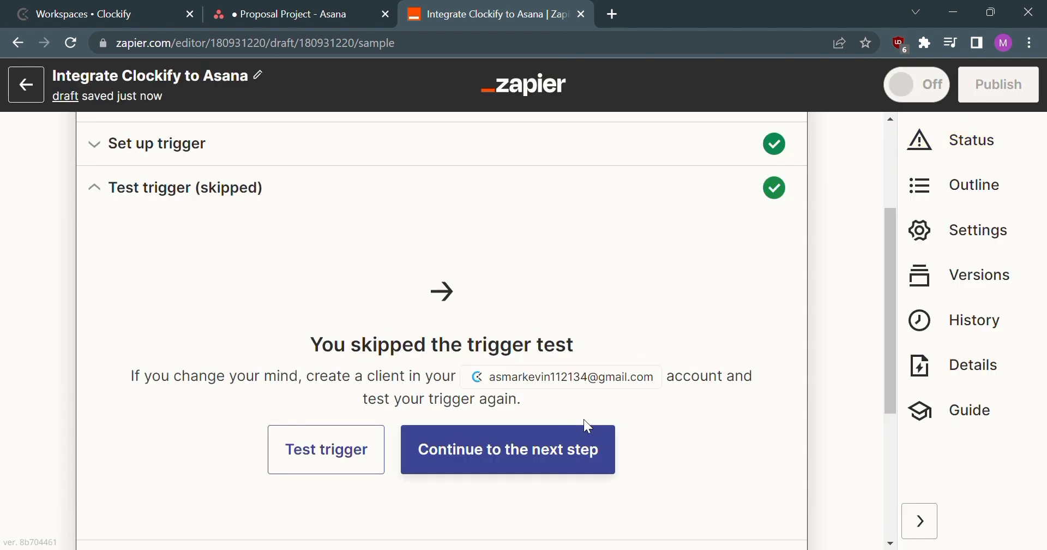
# Step: Move to the action step and choose Asana as the action app
pyautogui.click(507, 449)
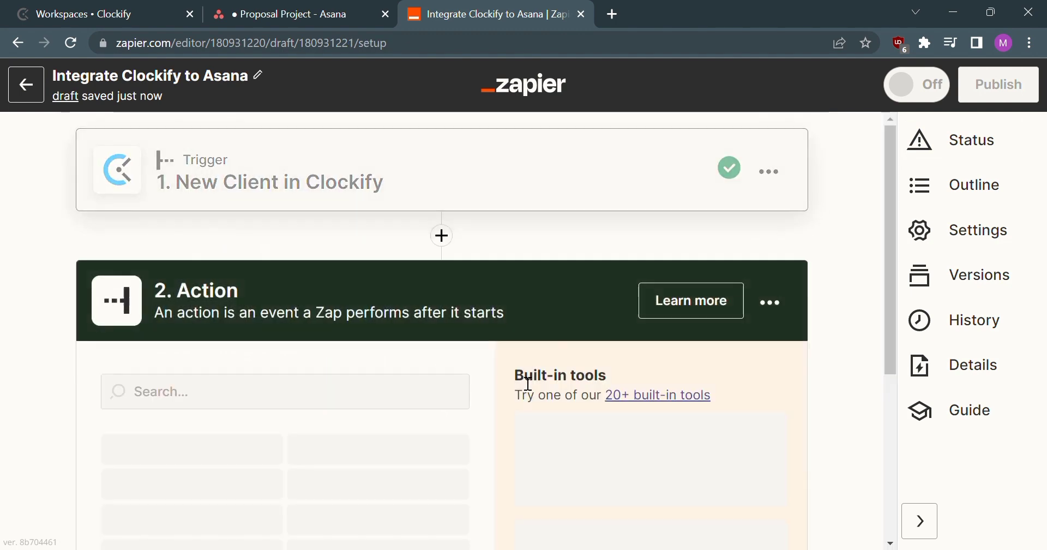
pyautogui.scroll(-3)
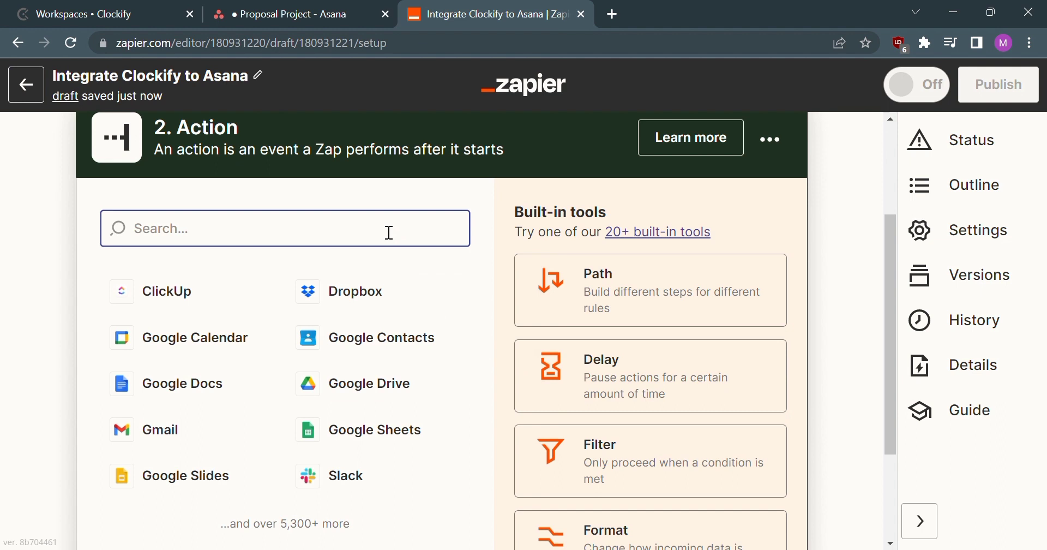
pyautogui.write('ASna')
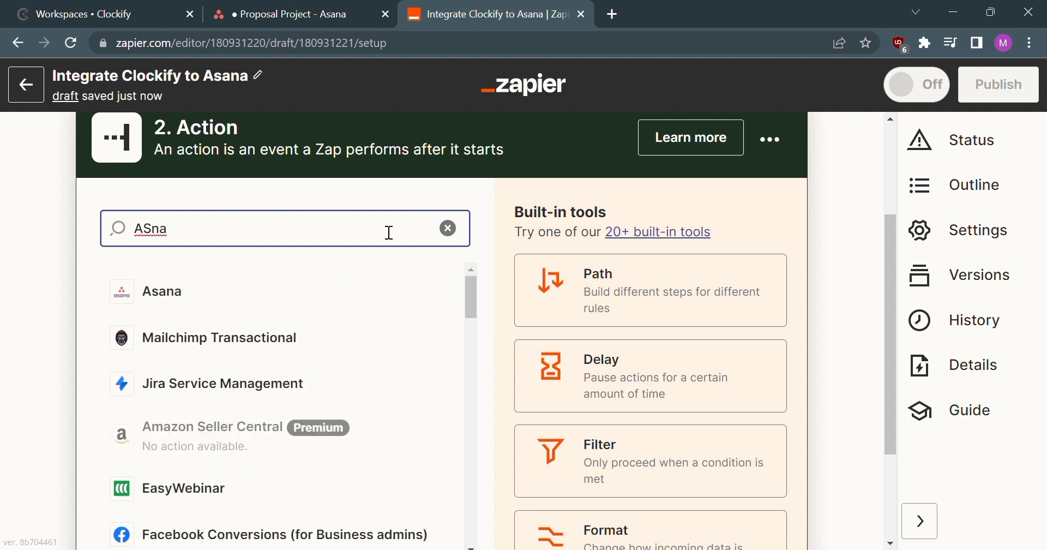
pyautogui.click(162, 291)
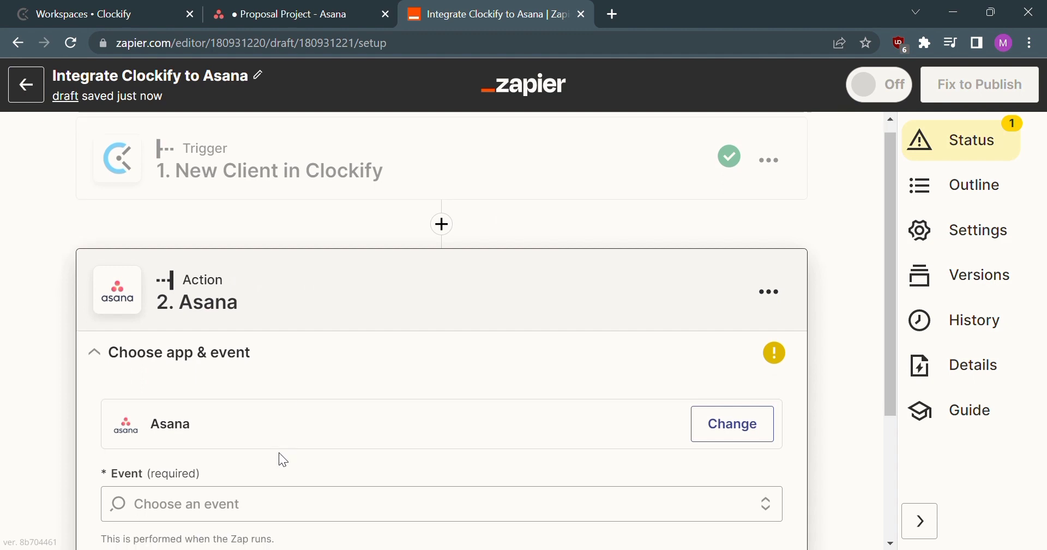
# Step: Set Attach File as the Asana action event
pyautogui.click(440, 503)
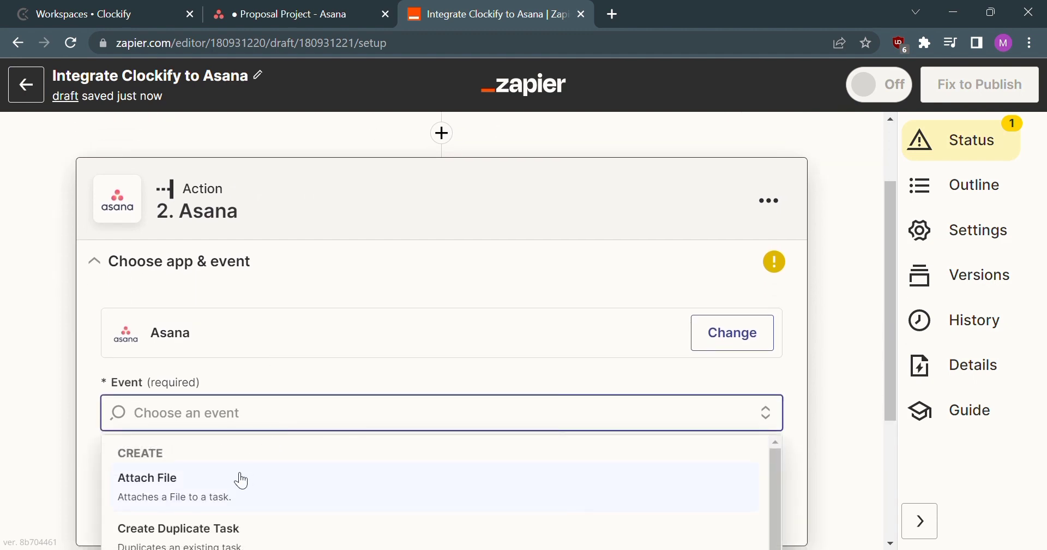
pyautogui.click(147, 476)
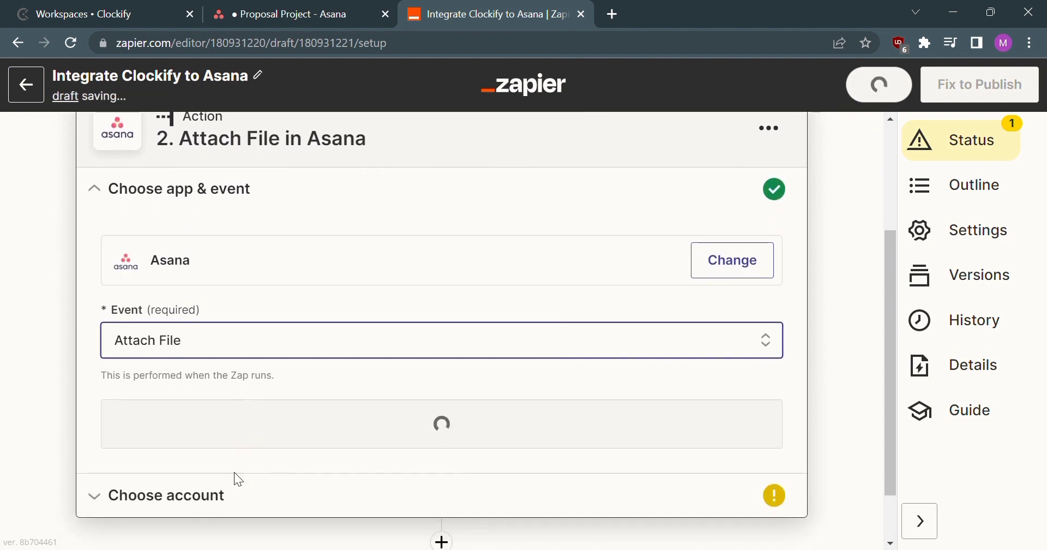